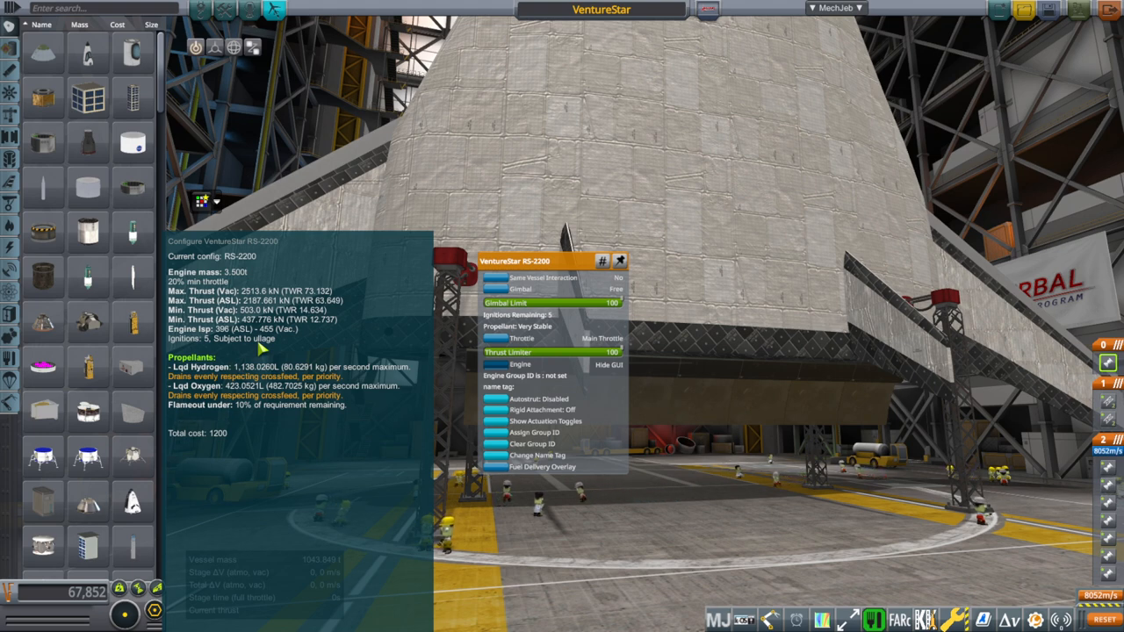
pyautogui.moveTo(599, 520)
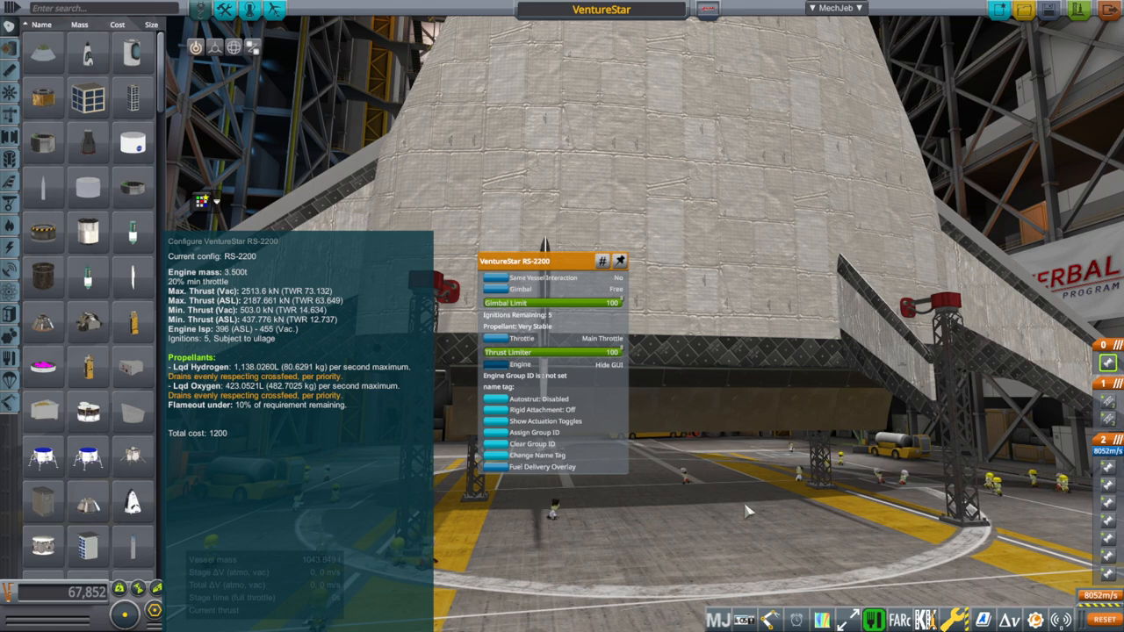
pyautogui.moveTo(776, 508)
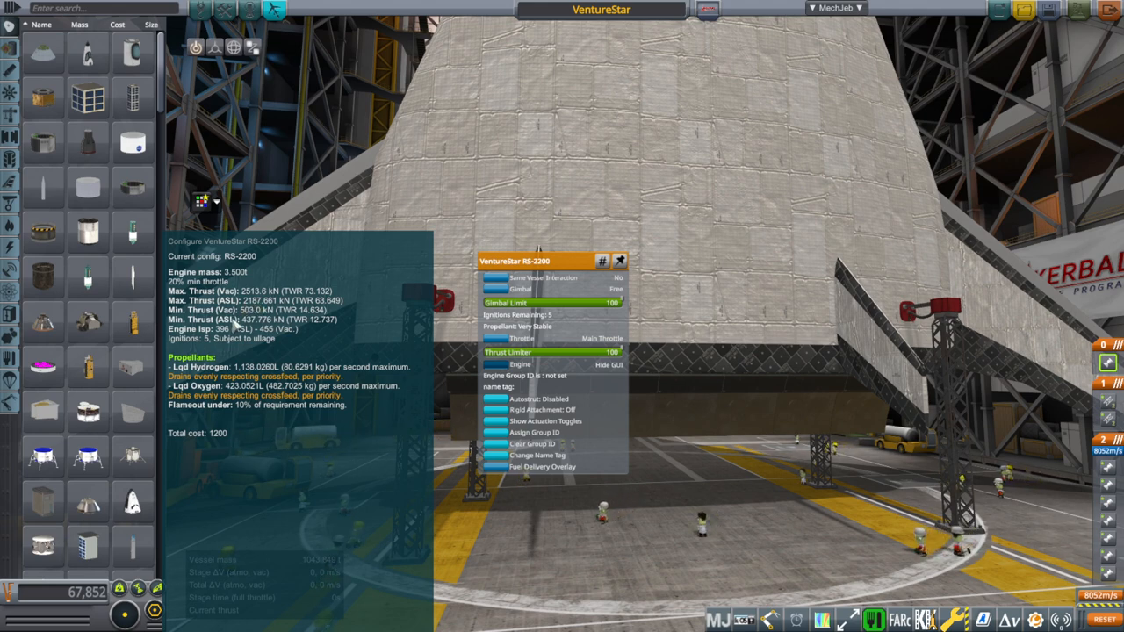
pyautogui.moveTo(233, 329)
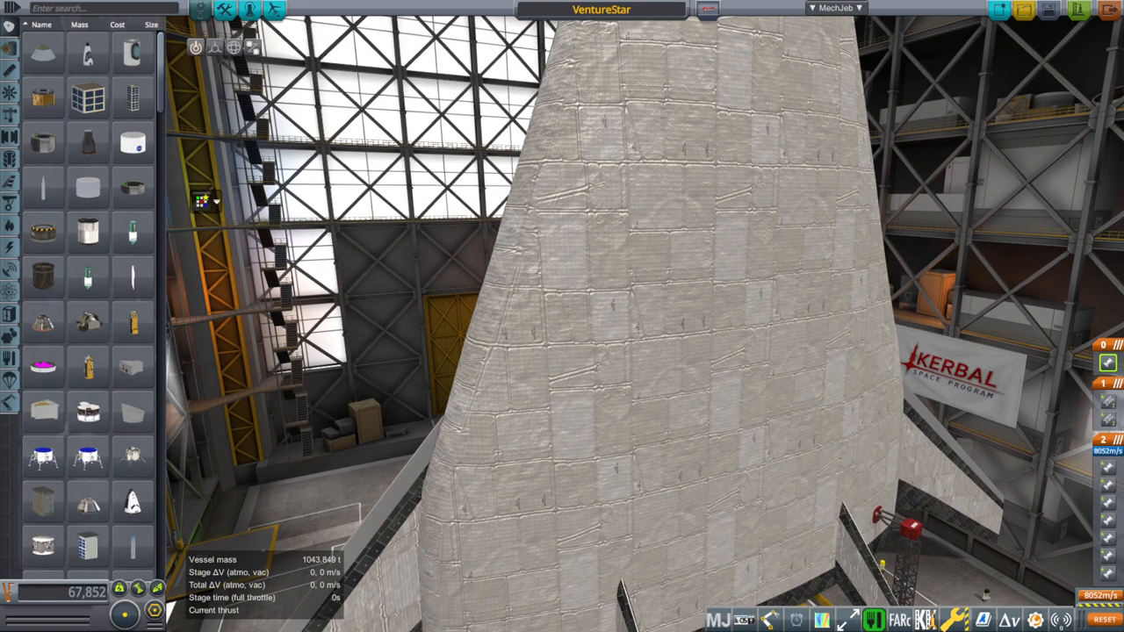
pyautogui.moveTo(1078, 10)
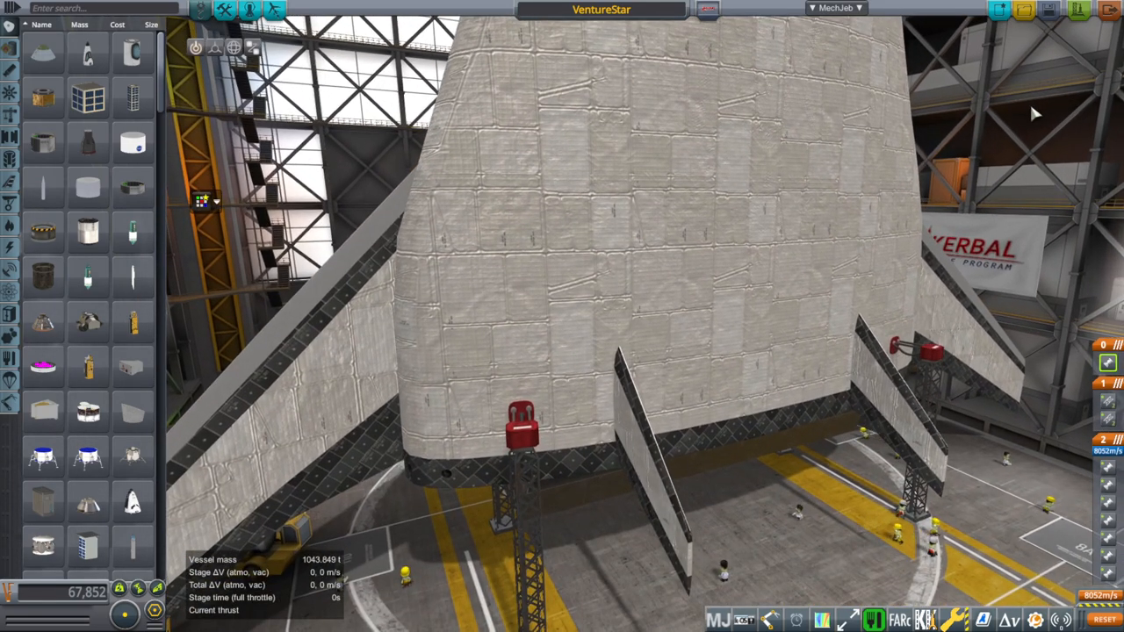
pyautogui.moveTo(1079, 11)
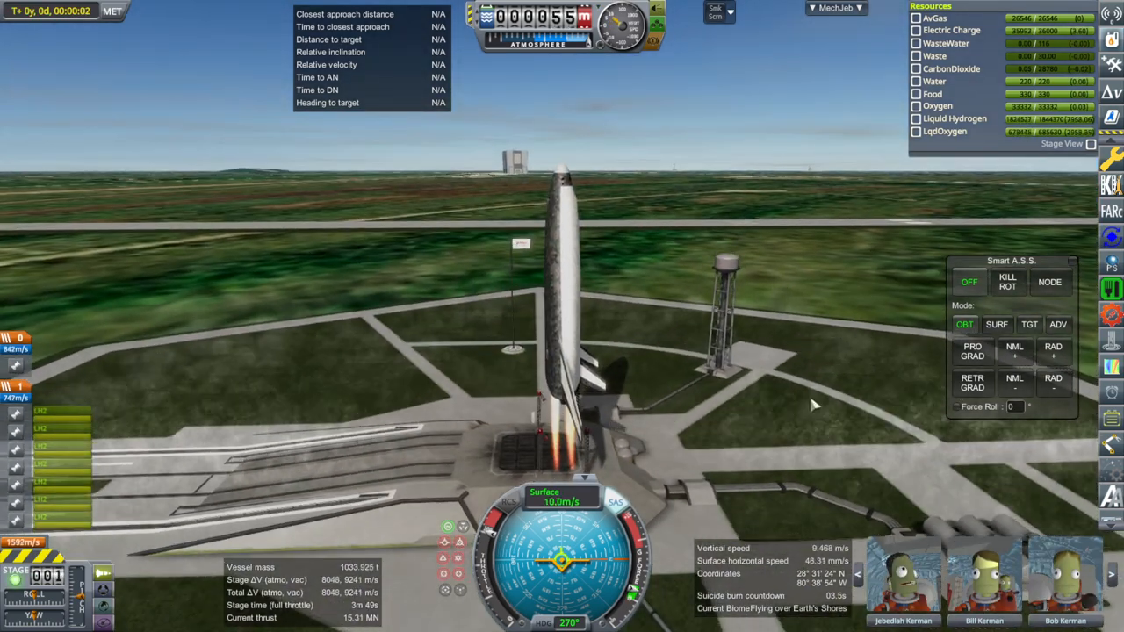
# Launch the VentureStar from the VAB onto the pad.
pyautogui.click(996, 324)
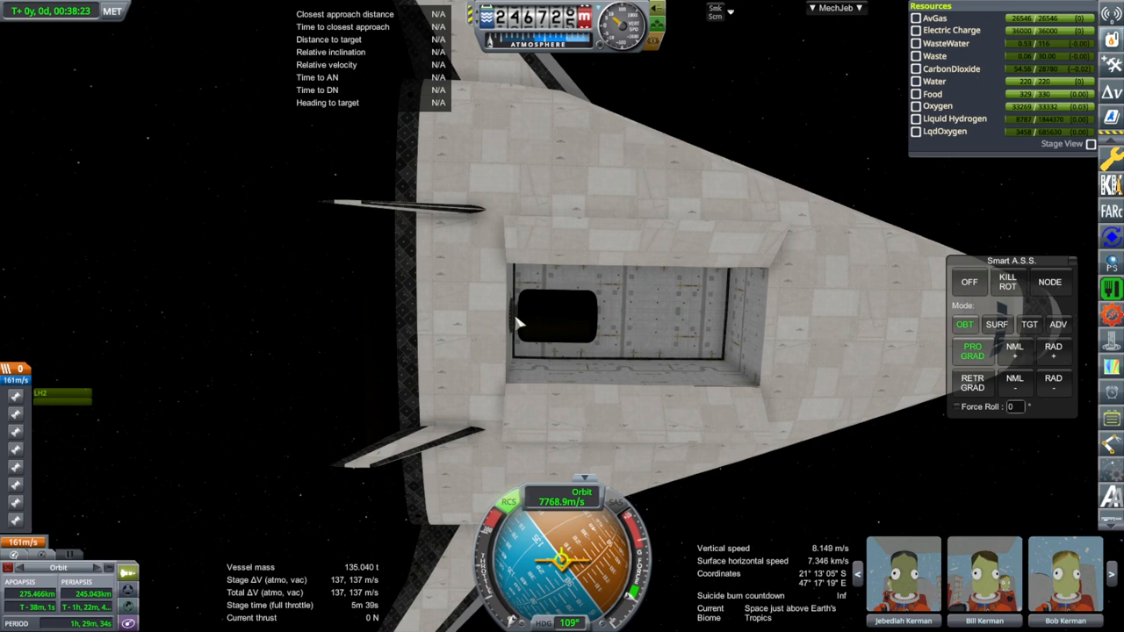
# Right-click in the map view to inspect the VentureStar's 276 by 245 km orbit.
pyautogui.rightClick(544, 325)
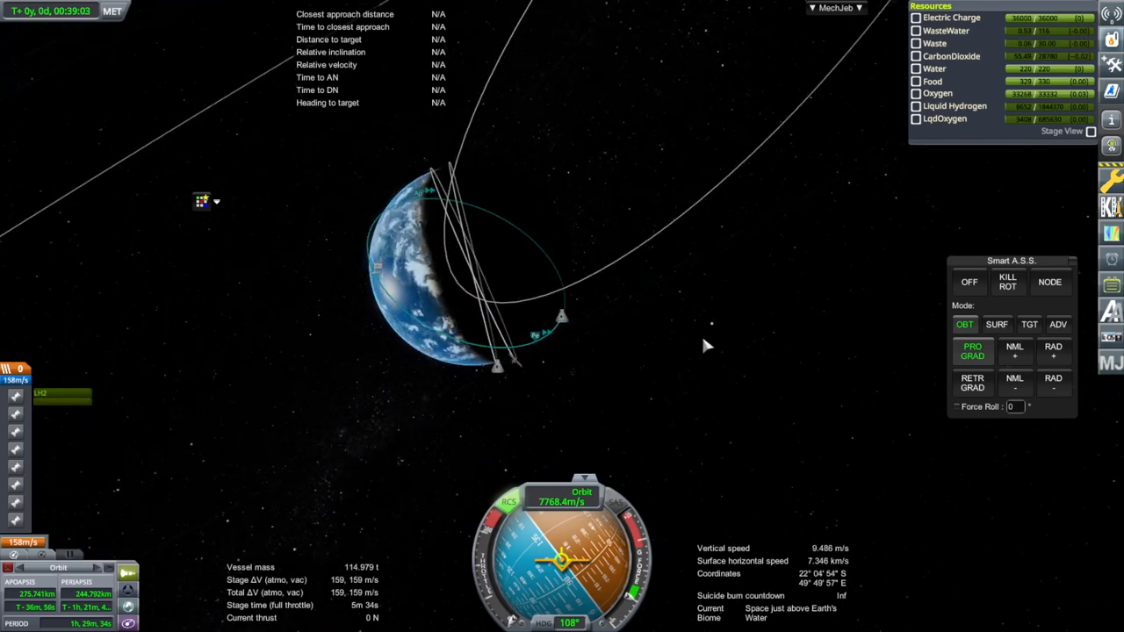
pyautogui.press('.')
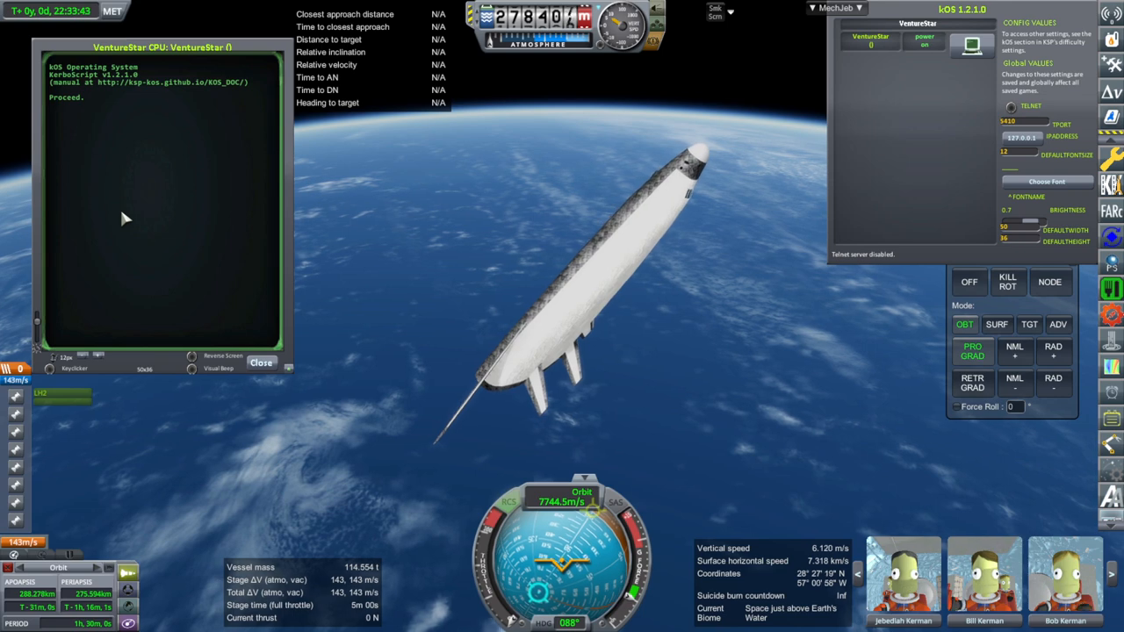
# Open the shuttlereentry script in the kOS terminal with 'edit shuttlereentry.'.
pyautogui.write('edit shuttle')
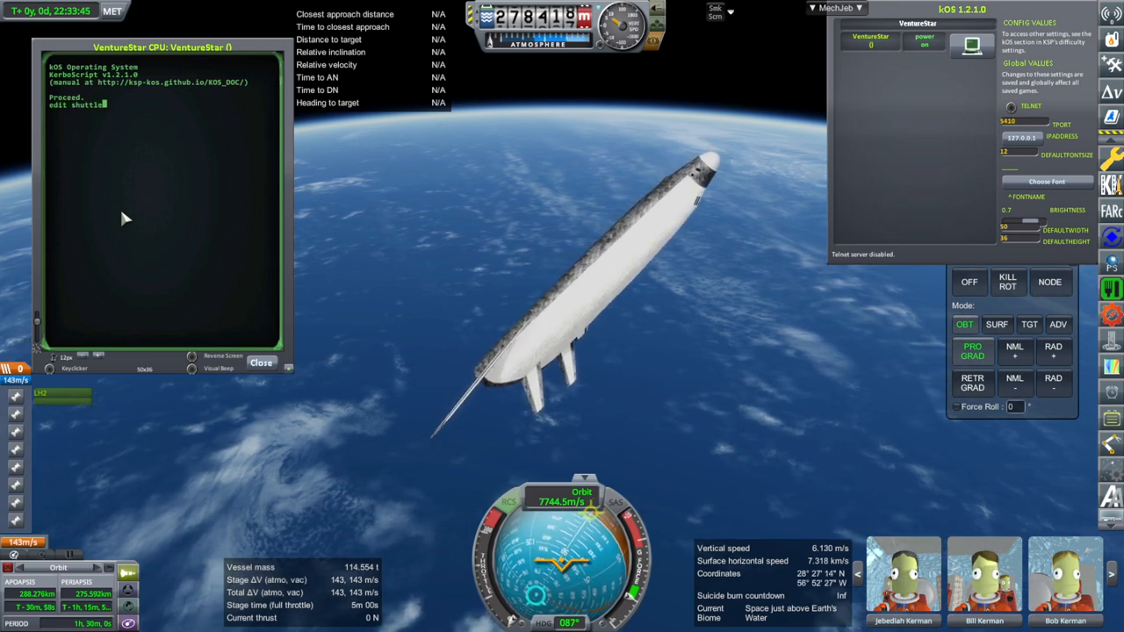
pyautogui.write('reentry.')
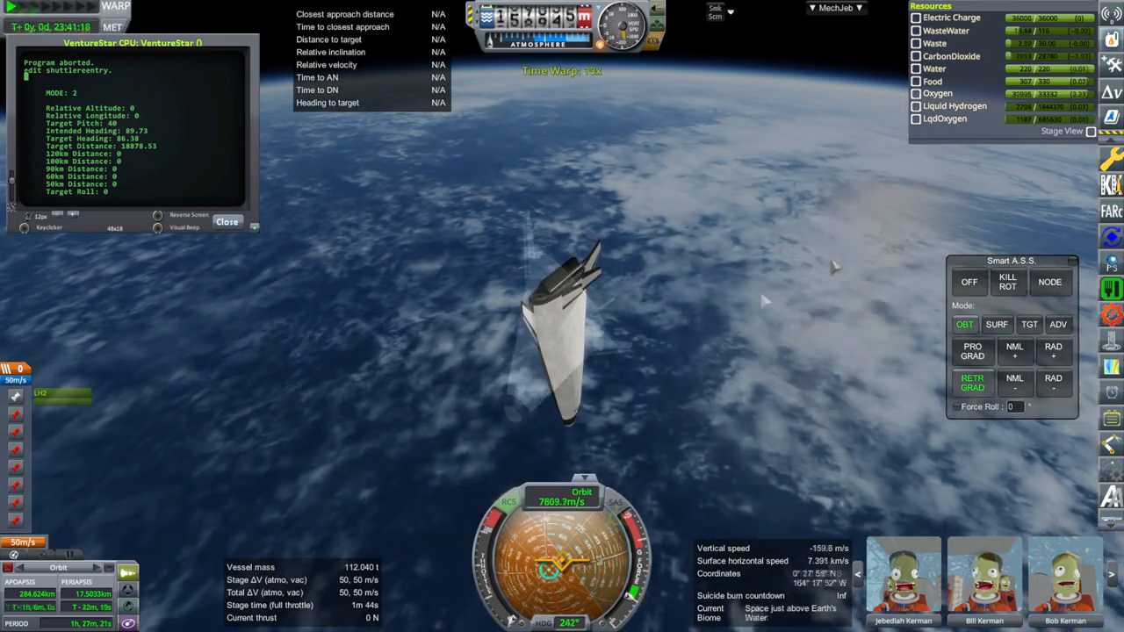
# Set Smart A.S.S. to SURF mode so the reentry script reaches mode 4.
pyautogui.click(997, 324)
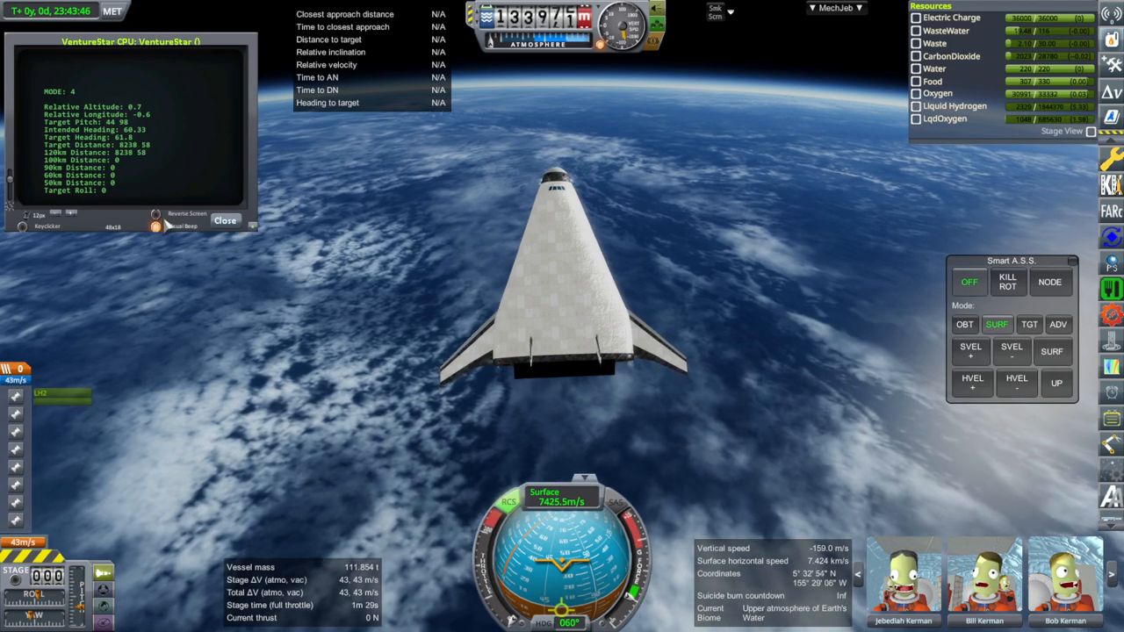
# Hold SVEL+ at 40° pitch in Smart A.S.S., then open the MechJeb module list.
pyautogui.click(1010, 350)
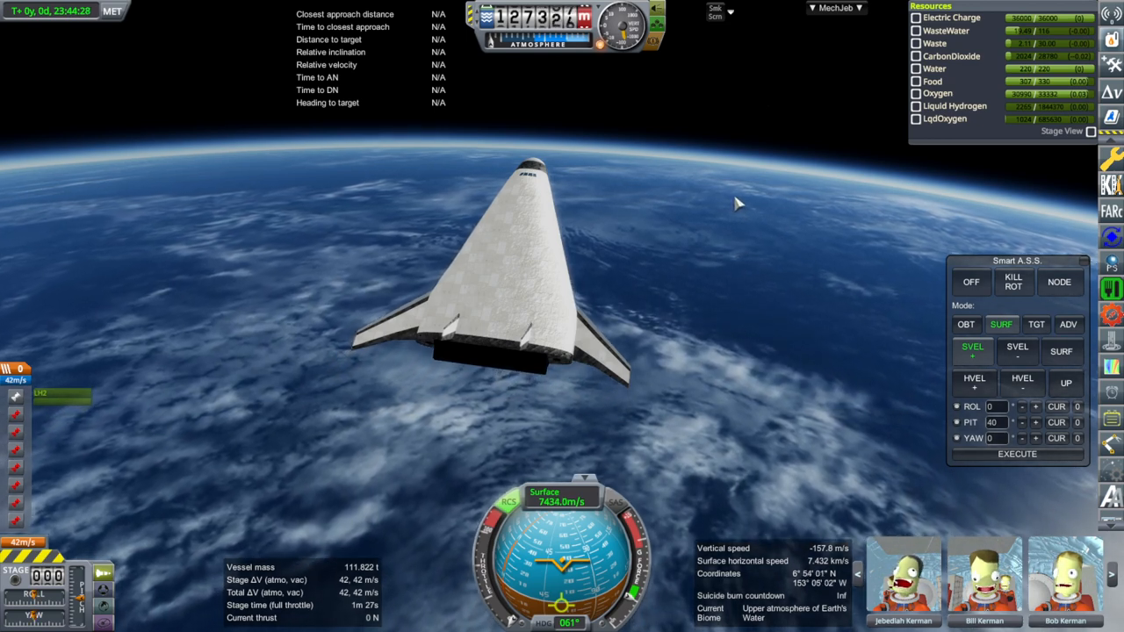
pyautogui.moveTo(808, 212)
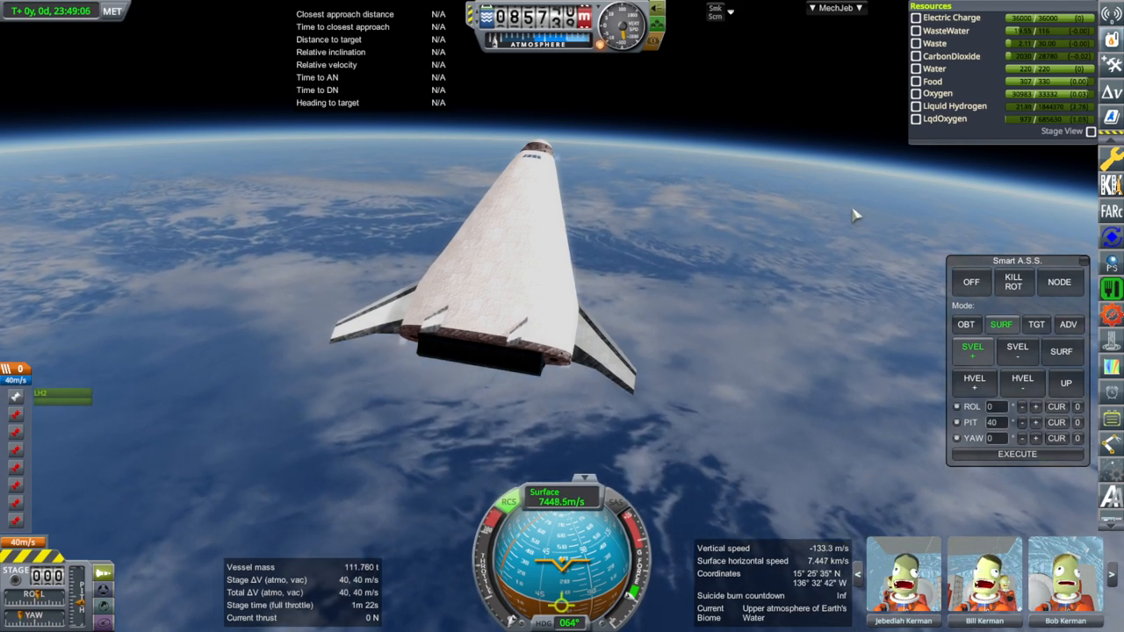
pyautogui.click(835, 7)
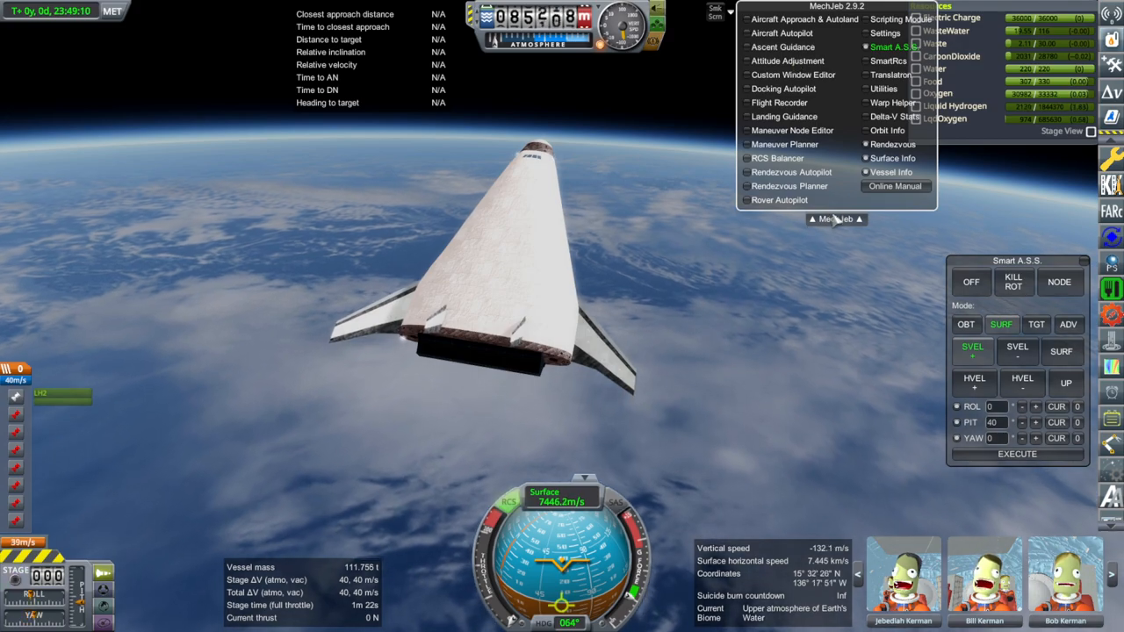
pyautogui.click(834, 219)
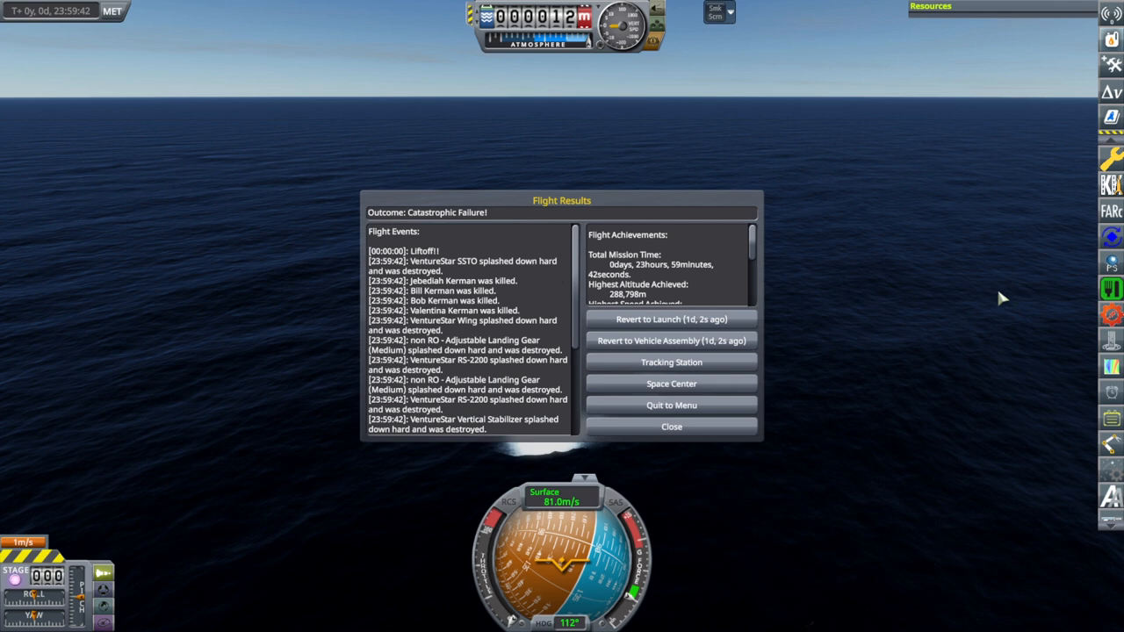
pyautogui.moveTo(963, 290)
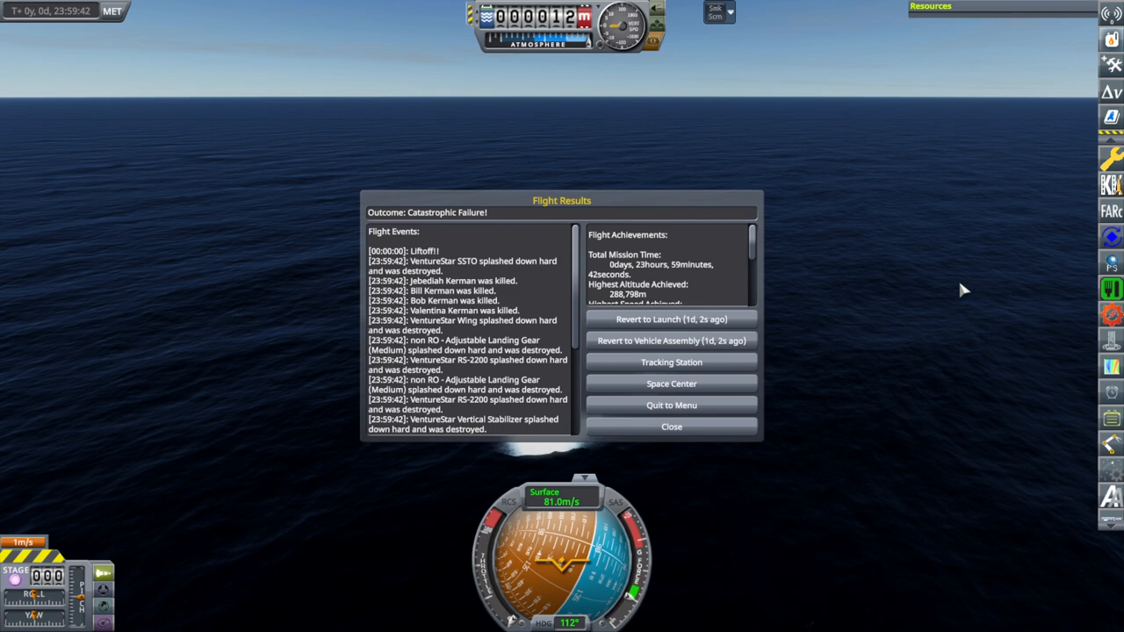